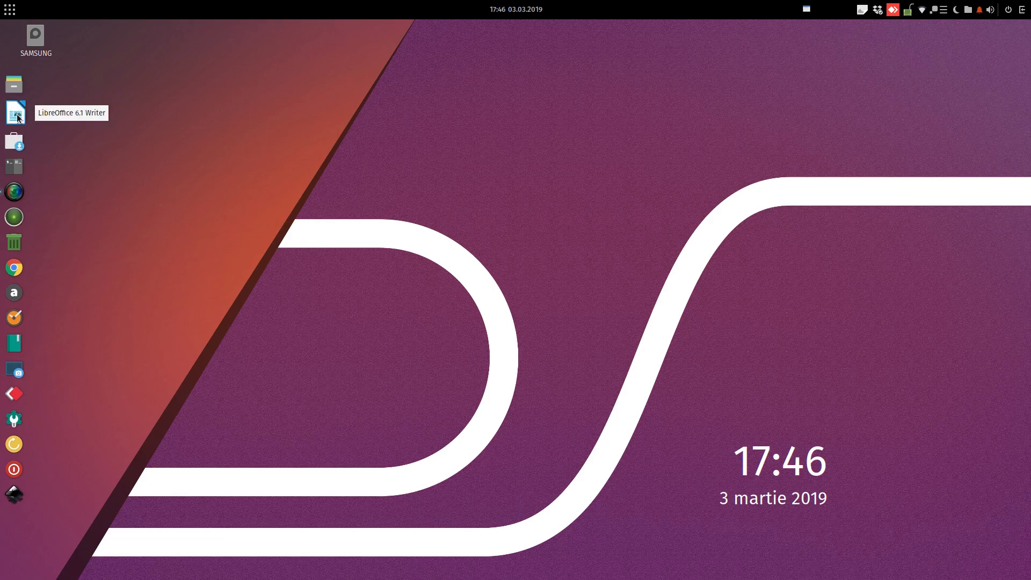
Launch LibreOffice Writer from the Ubuntu dock to get a blank document
{"action": "left_click", "coordinate": [14, 113]}
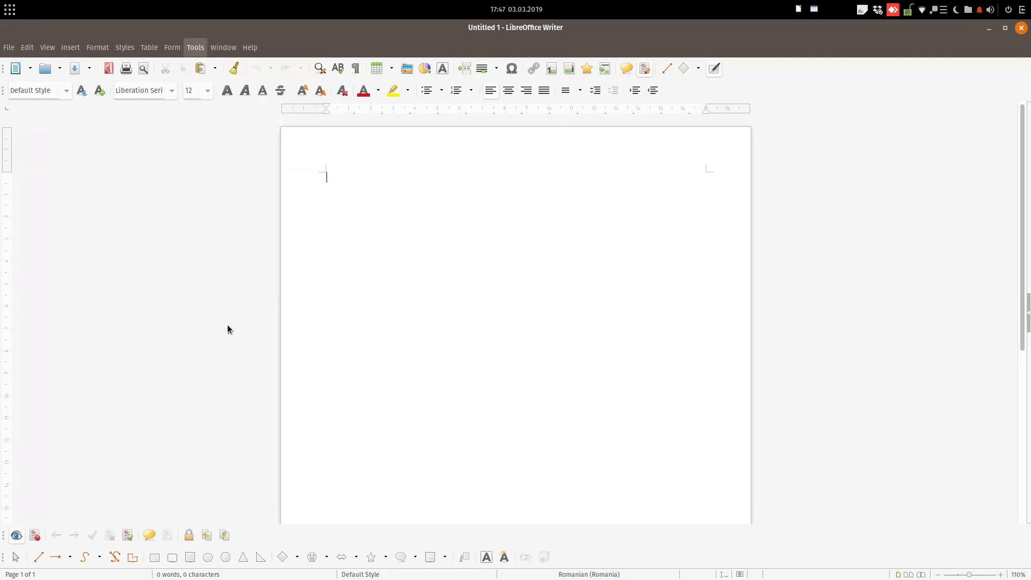
In Options > View, keep toolbar icon size Automatic and apply the Breeze icon theme
{"action": "left_click", "coordinate": [194, 47]}
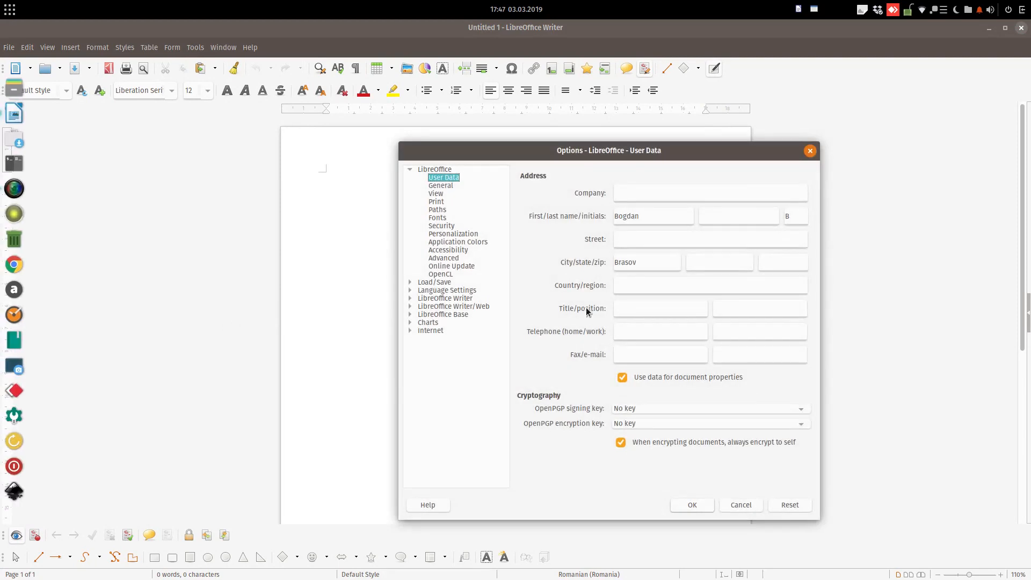
{"action": "left_click", "coordinate": [435, 193]}
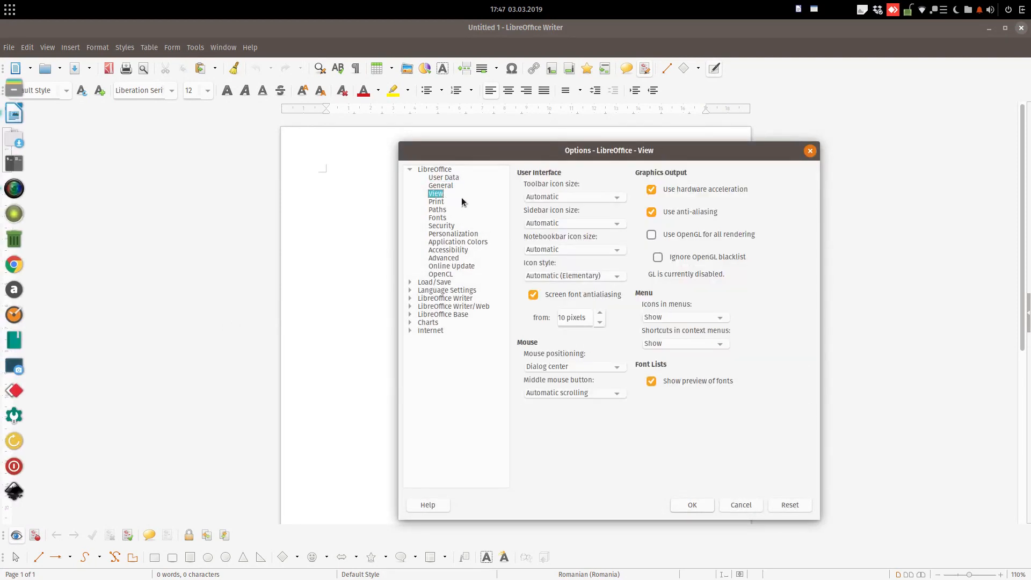
{"action": "left_click", "coordinate": [615, 196]}
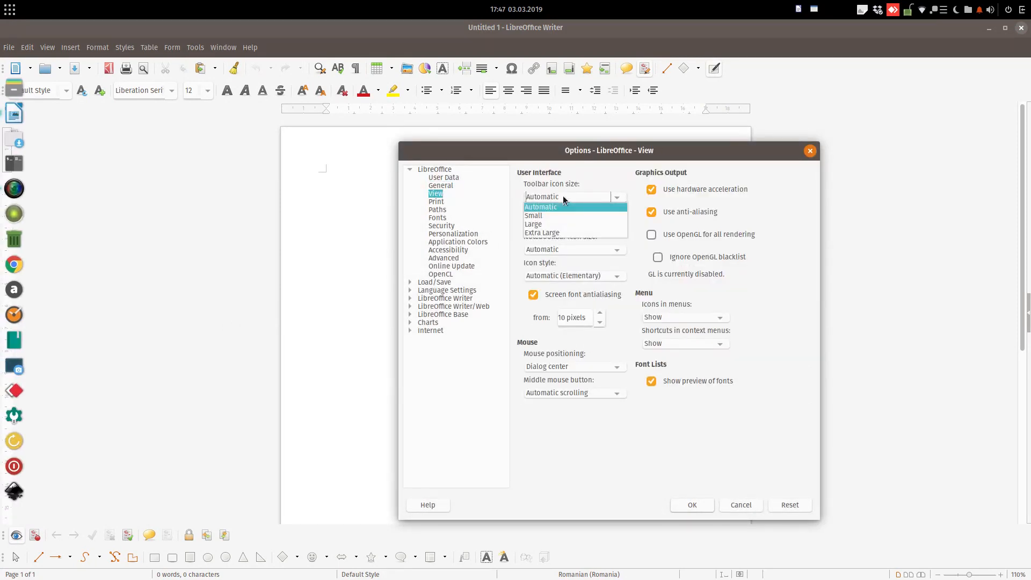
{"action": "left_click", "coordinate": [540, 206]}
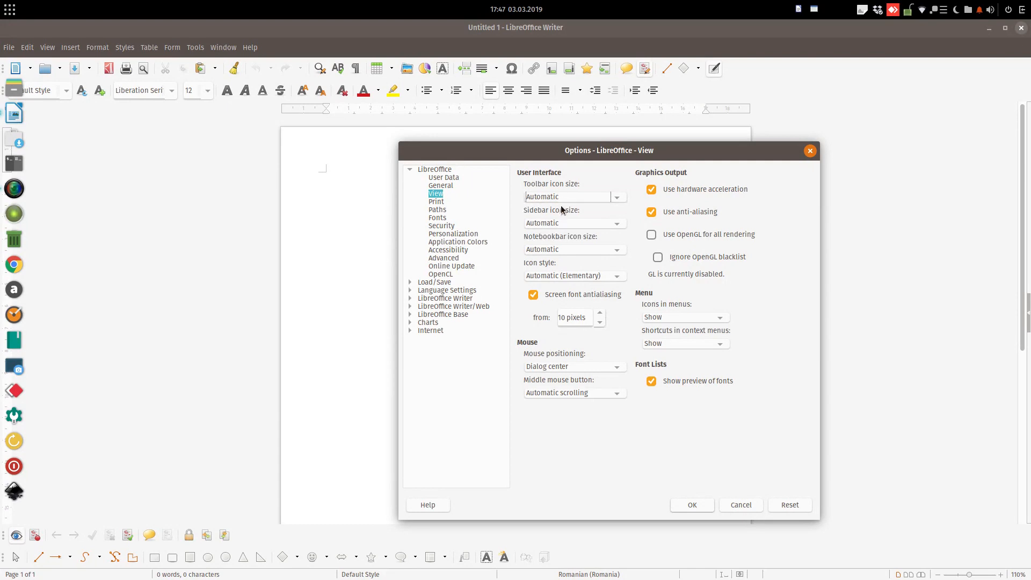
{"action": "mouse_move", "coordinate": [559, 227]}
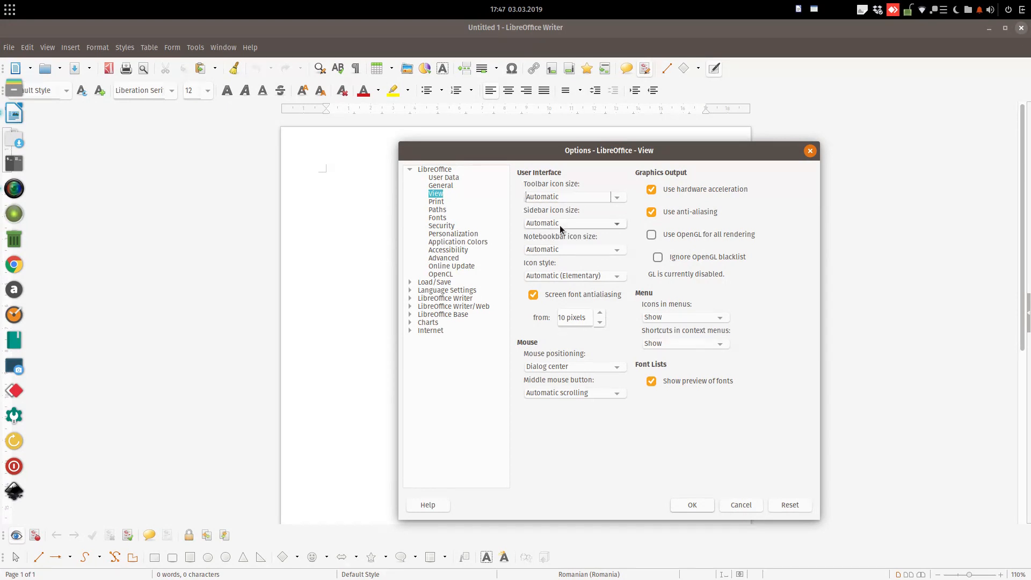
{"action": "mouse_move", "coordinate": [572, 276]}
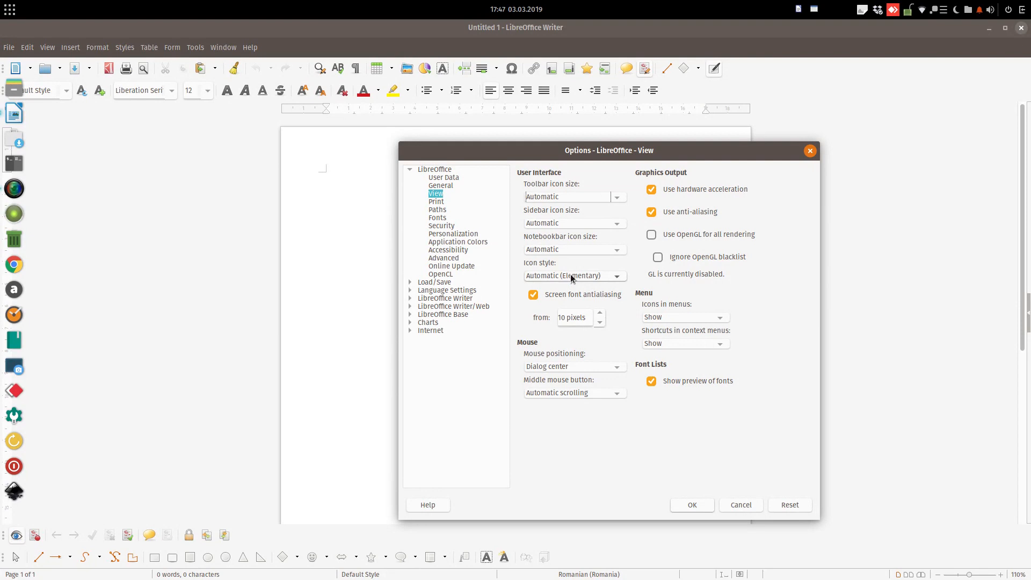
{"action": "left_click", "coordinate": [615, 276]}
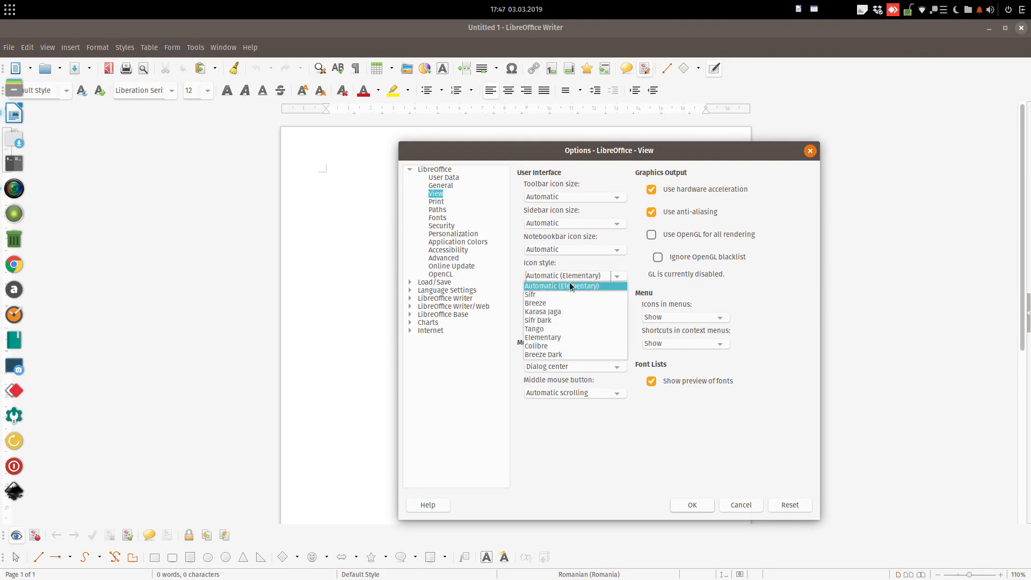
{"action": "left_click", "coordinate": [535, 303]}
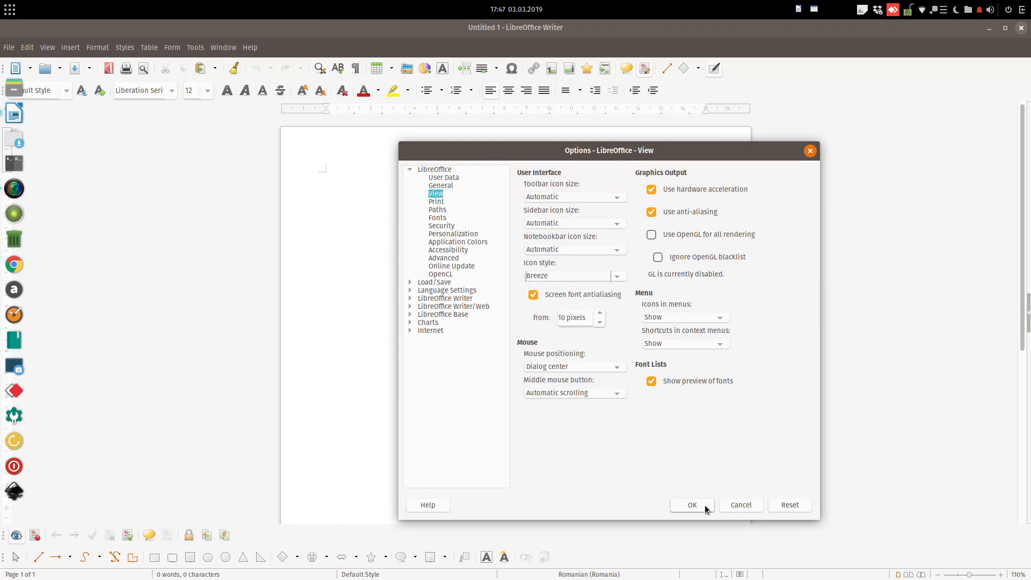
{"action": "left_click", "coordinate": [691, 505]}
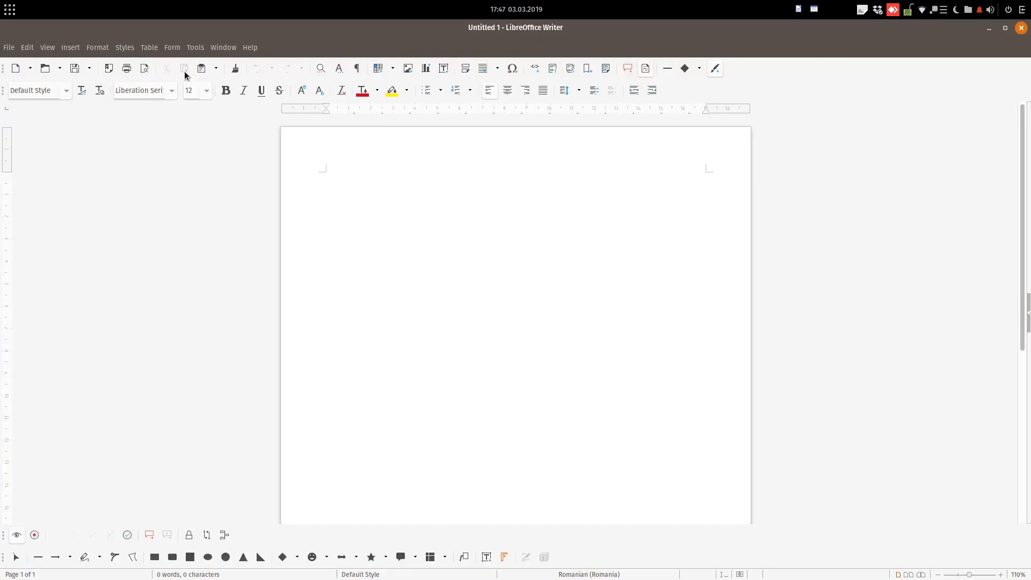
Apply the Karasa Jaga icon theme through the View options
{"action": "left_click", "coordinate": [194, 46]}
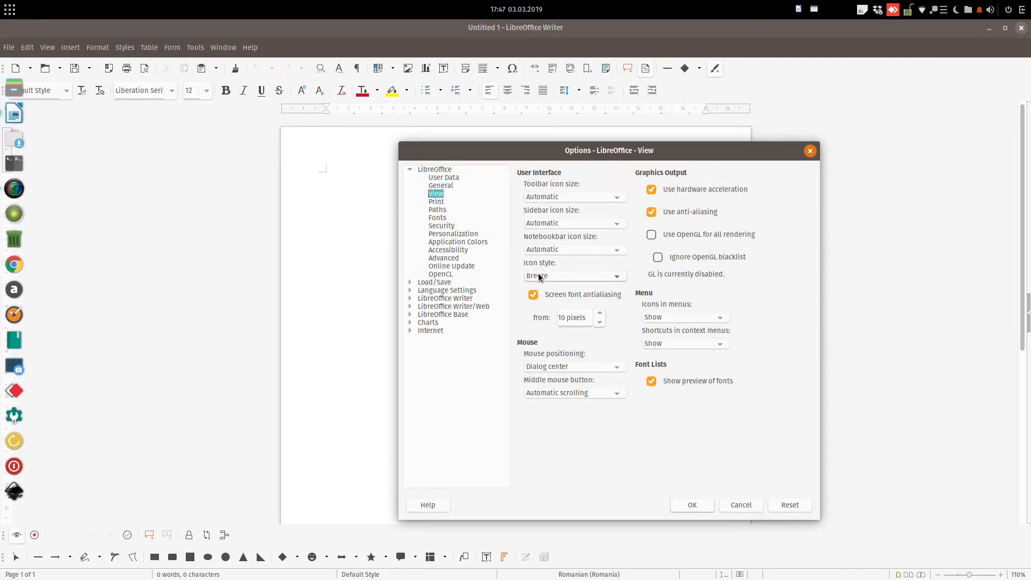
{"action": "left_click", "coordinate": [615, 276]}
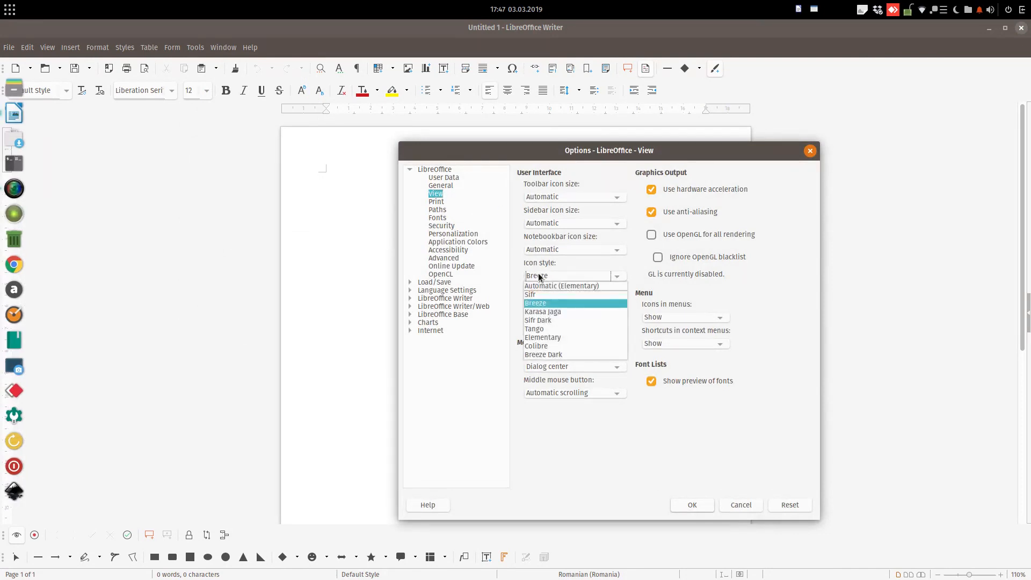
{"action": "left_click", "coordinate": [542, 311]}
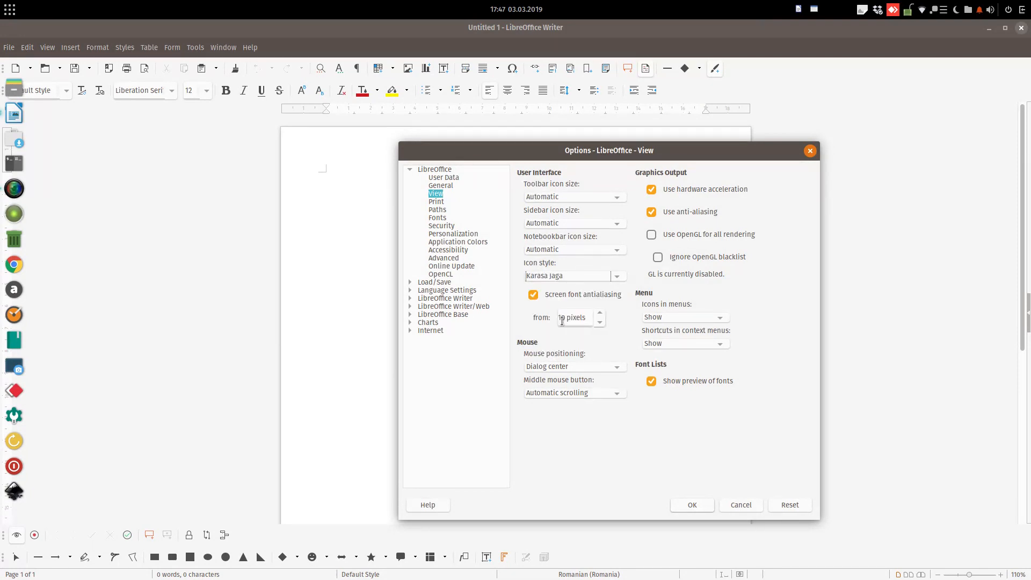
{"action": "left_click", "coordinate": [691, 505]}
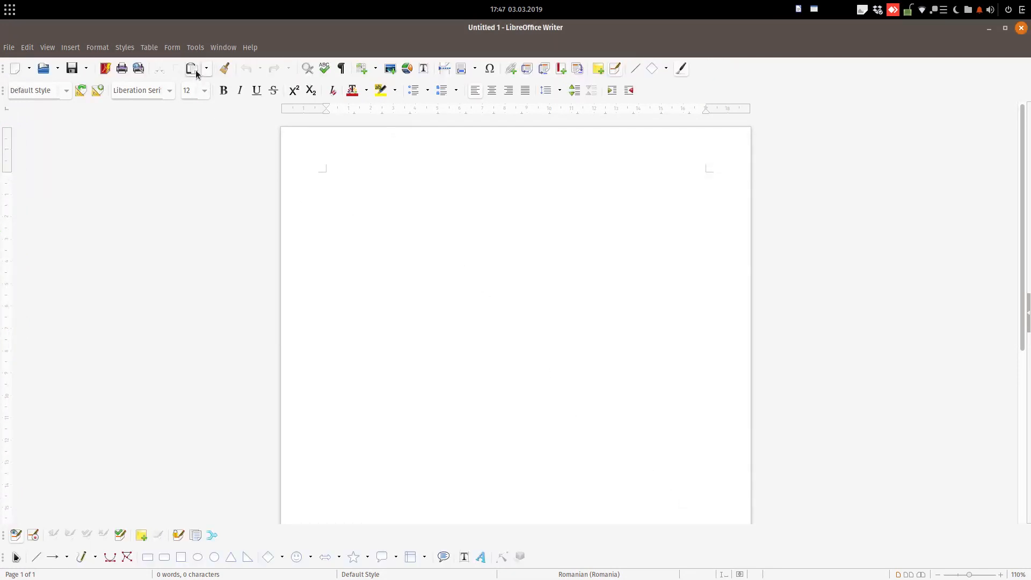
Switch the icon theme to Colibre through the View options
{"action": "left_click", "coordinate": [195, 47]}
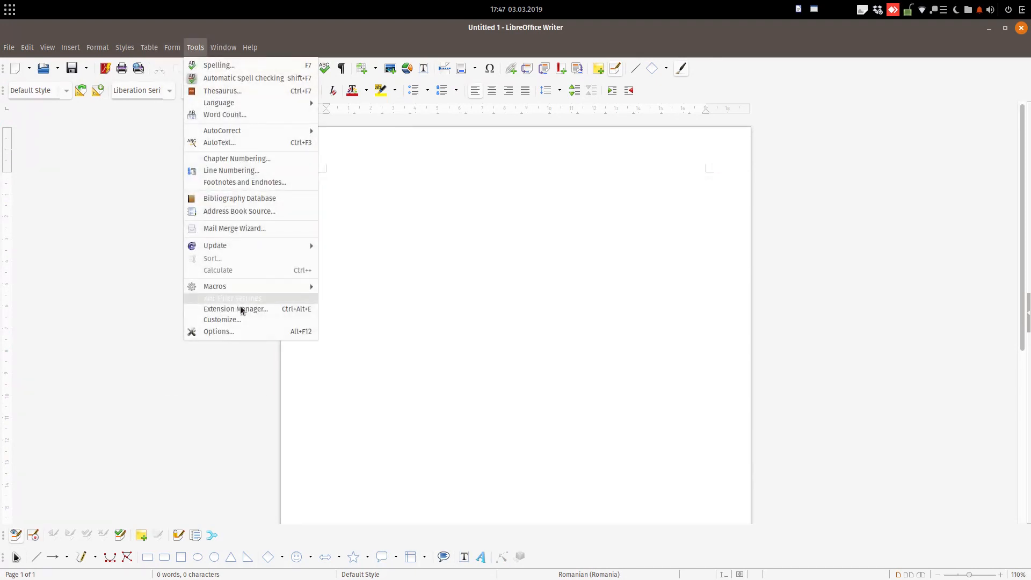
{"action": "left_click", "coordinate": [218, 330]}
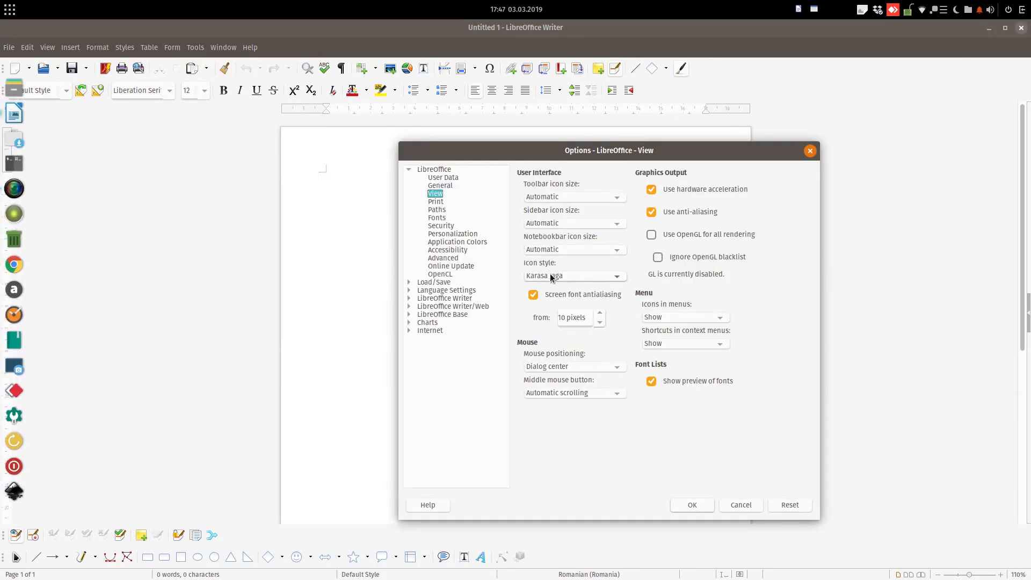
{"action": "left_click", "coordinate": [616, 276]}
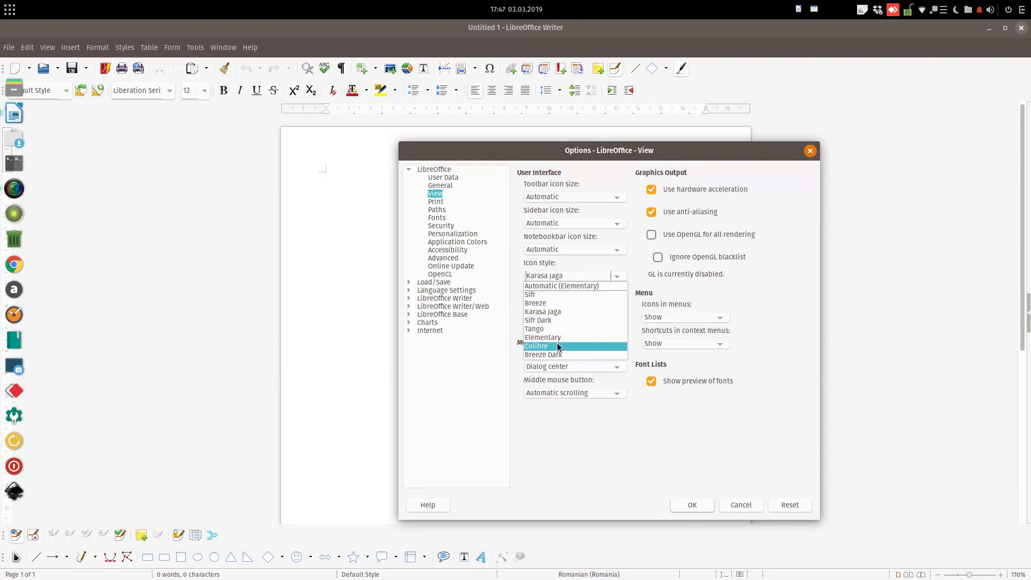
{"action": "left_click", "coordinate": [536, 346]}
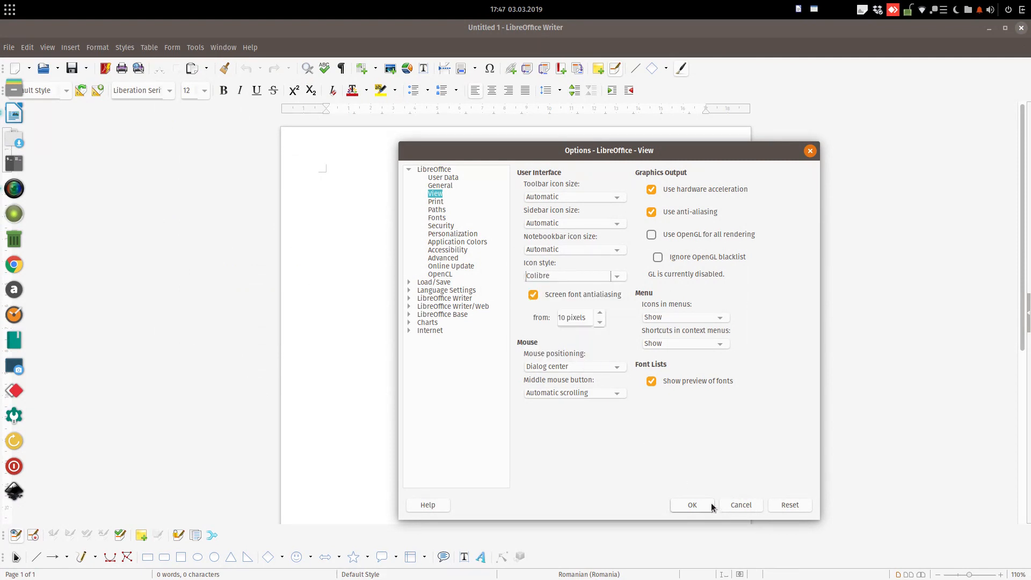
{"action": "left_click", "coordinate": [692, 505]}
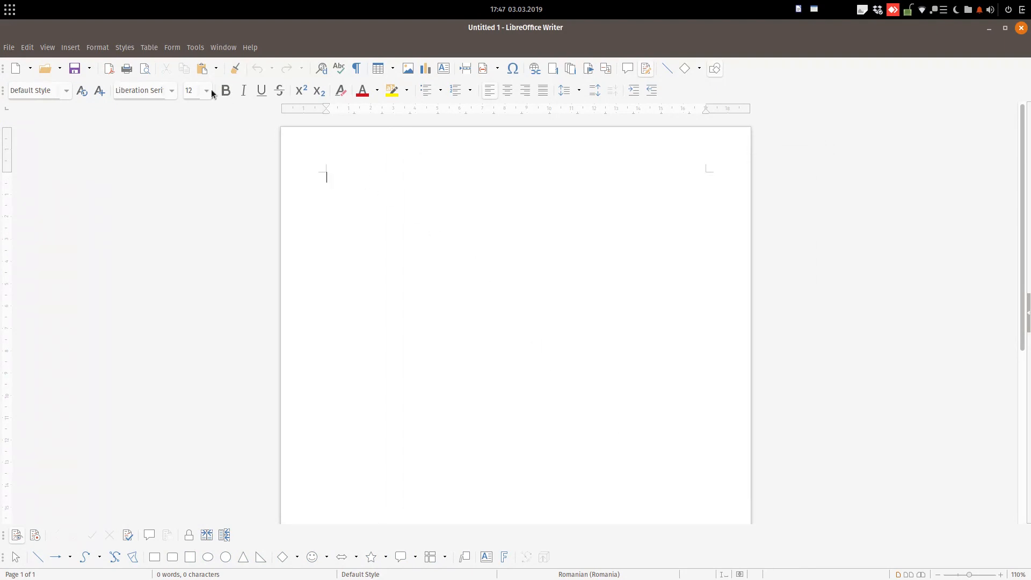
{"action": "left_click", "coordinate": [194, 47]}
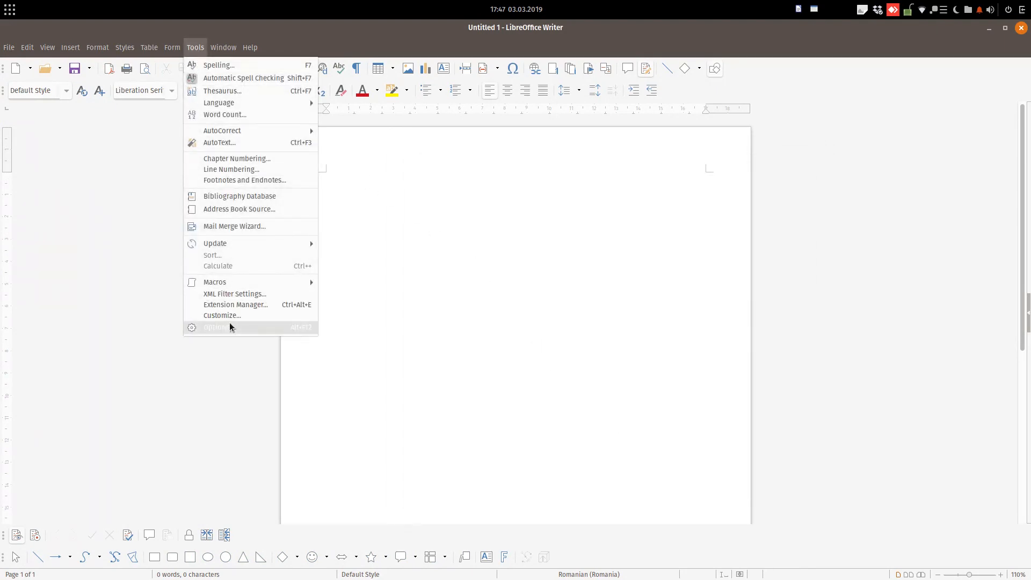
Set the toolbar icon size to Small in the View options
{"action": "left_click", "coordinate": [215, 326]}
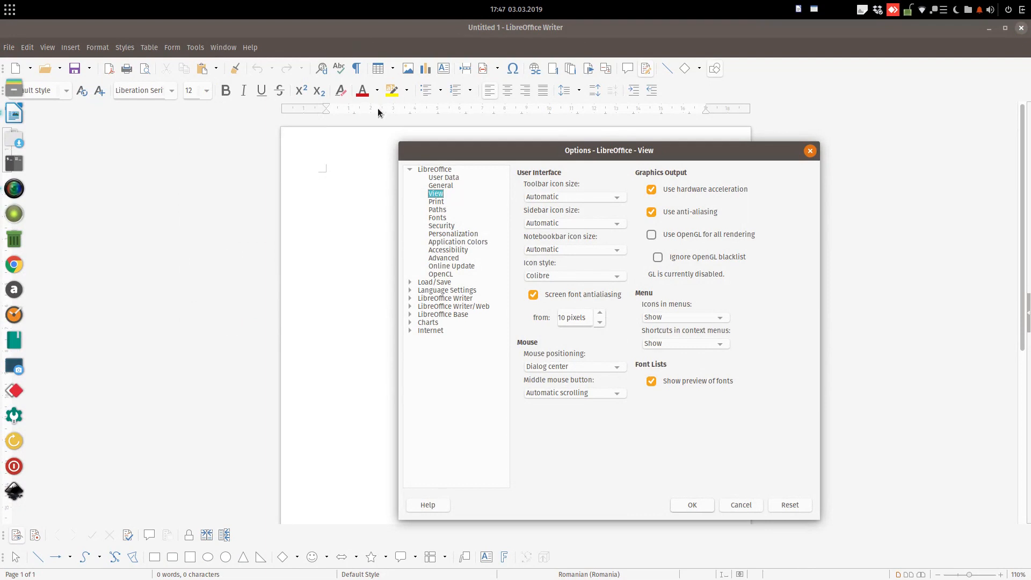
{"action": "left_click", "coordinate": [614, 196]}
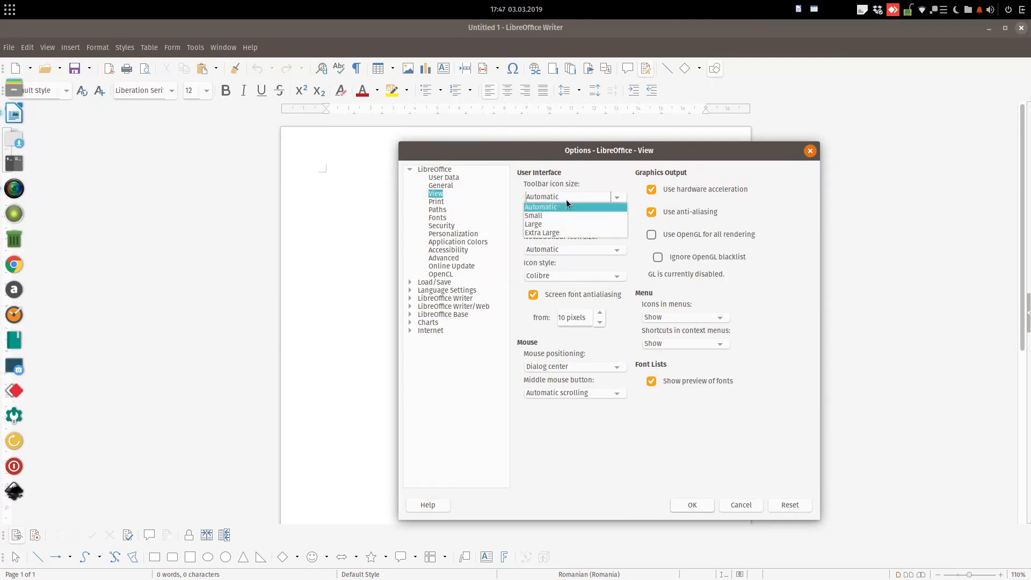
{"action": "mouse_move", "coordinate": [557, 216]}
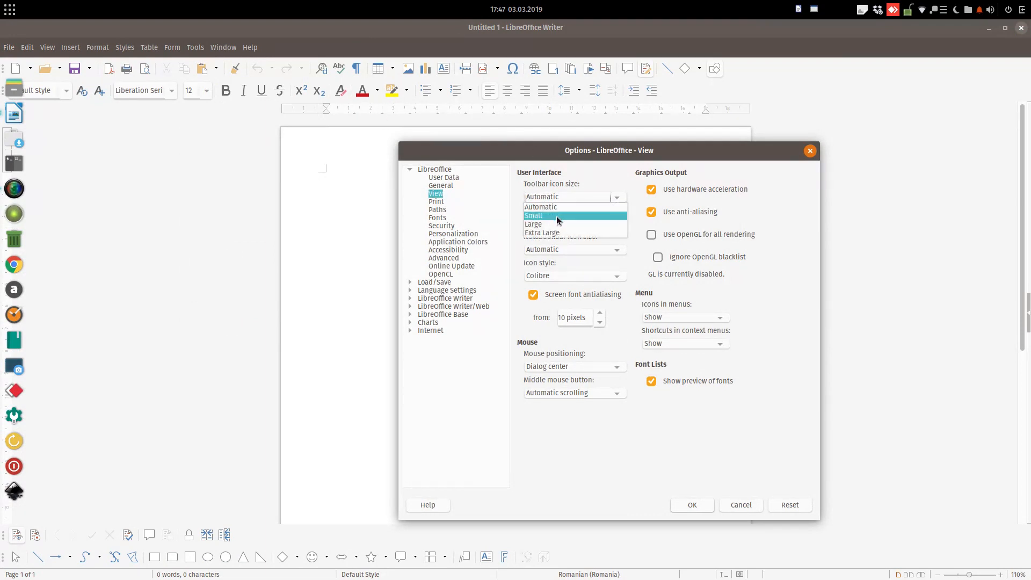
{"action": "left_click", "coordinate": [534, 215]}
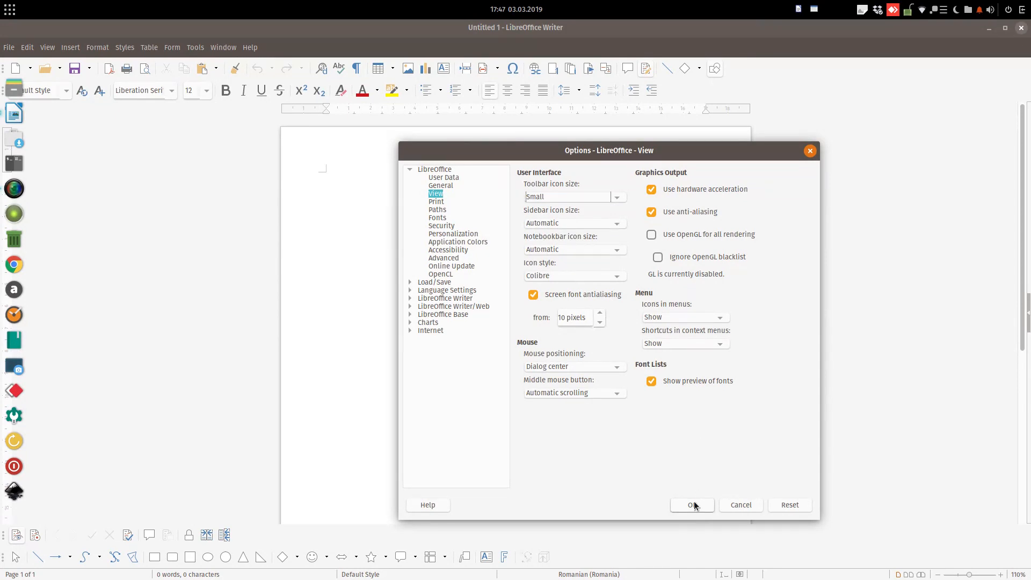
{"action": "left_click", "coordinate": [692, 505]}
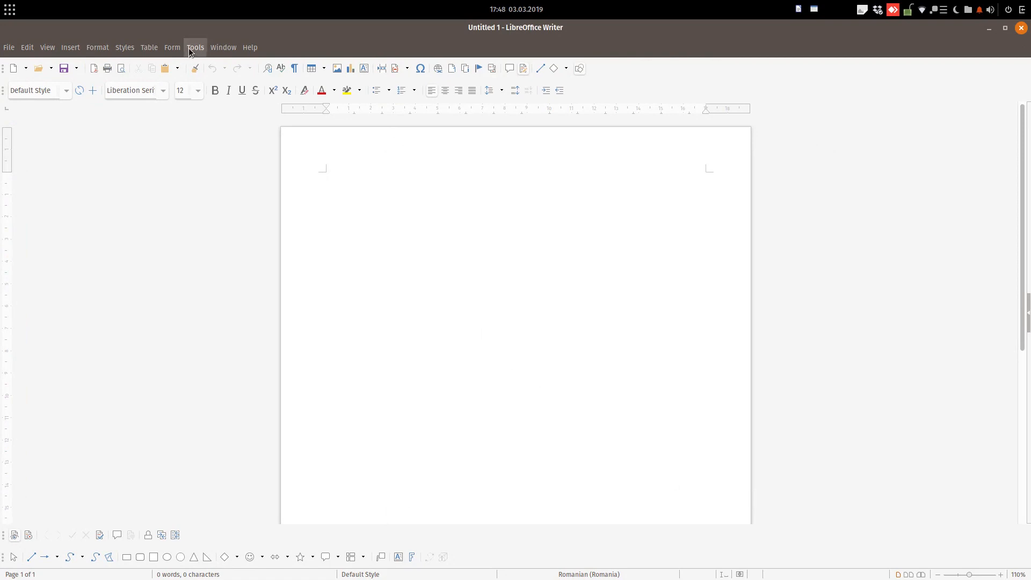
Switch the toolbar icons to a larger size, then start the line with a capital S
{"action": "left_click", "coordinate": [194, 47]}
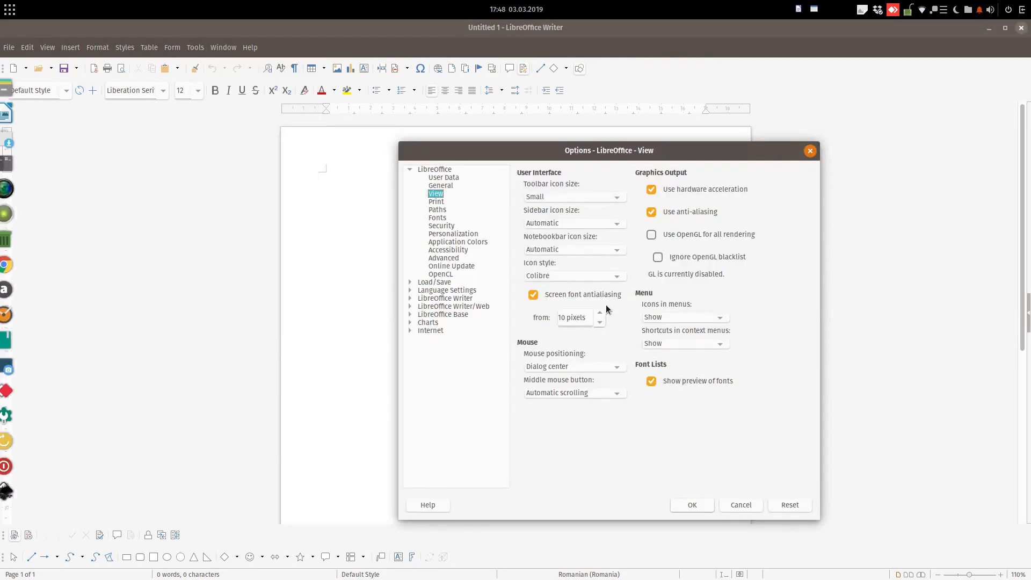
{"action": "left_click", "coordinate": [616, 197]}
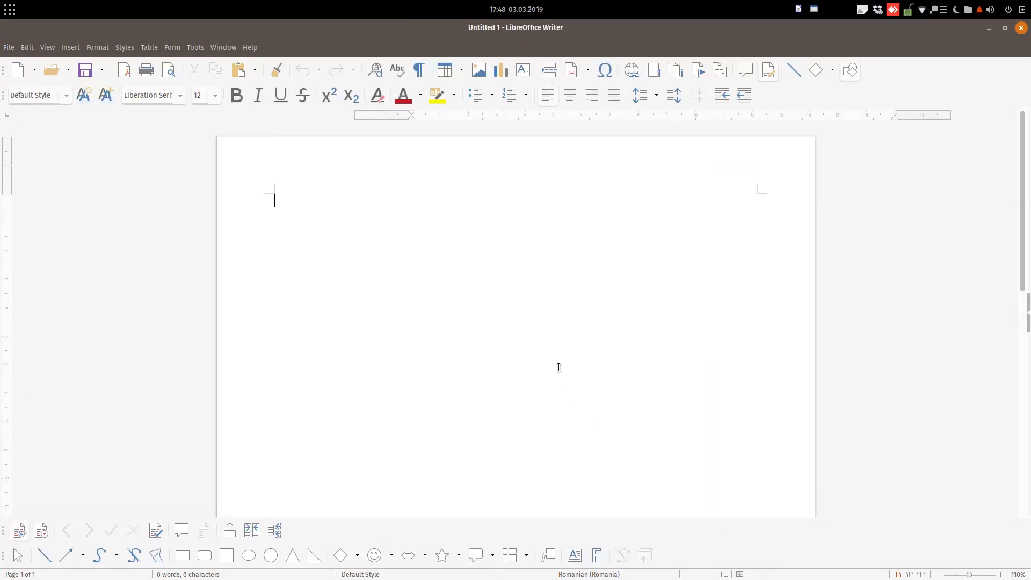
{"action": "type", "text": "S"}
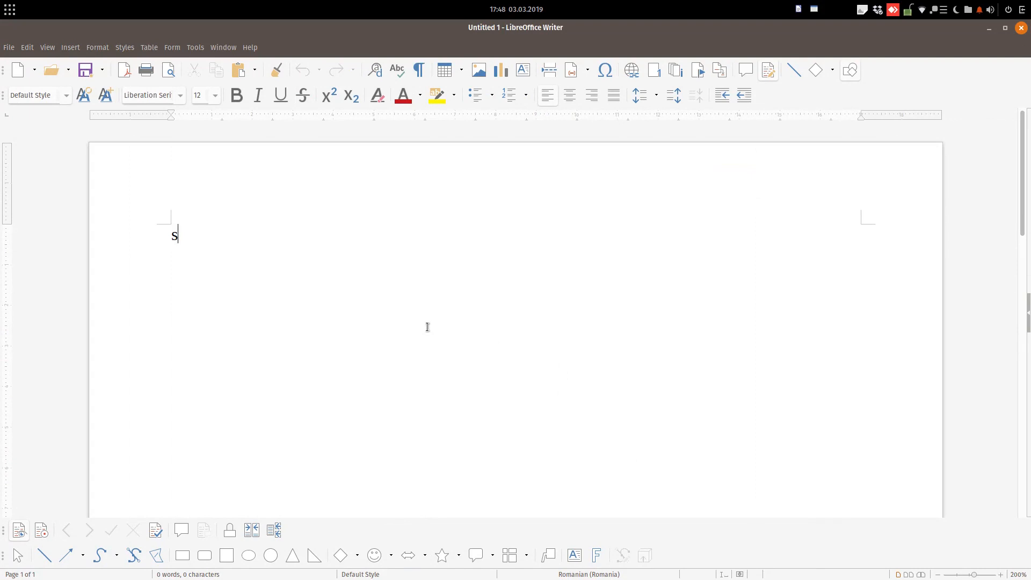
Type the sample text 'Sddsd dsd' and set it to 14 pt from the font size box
{"action": "type", "text": "ddsd"}
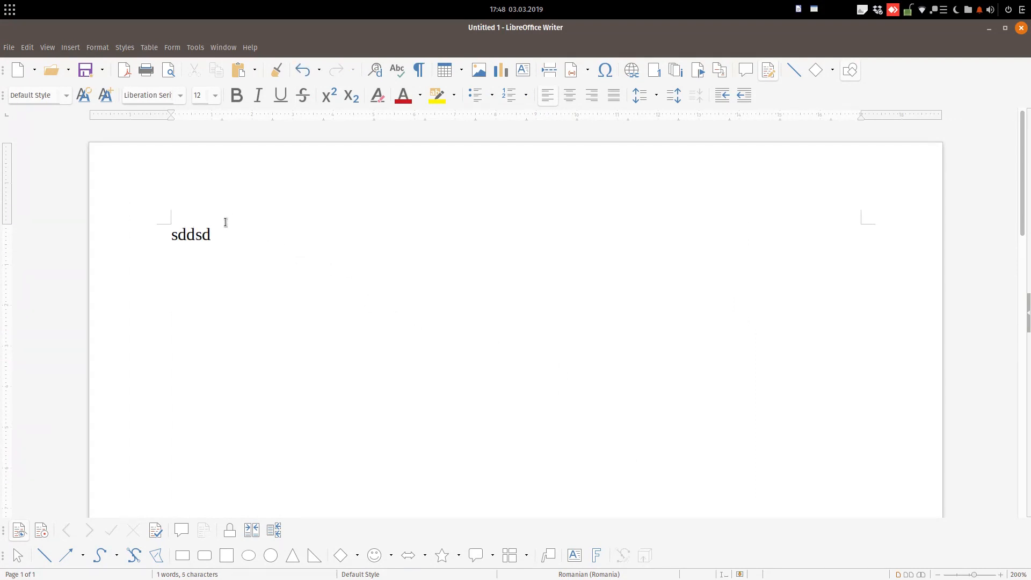
{"action": "left_click", "coordinate": [215, 96]}
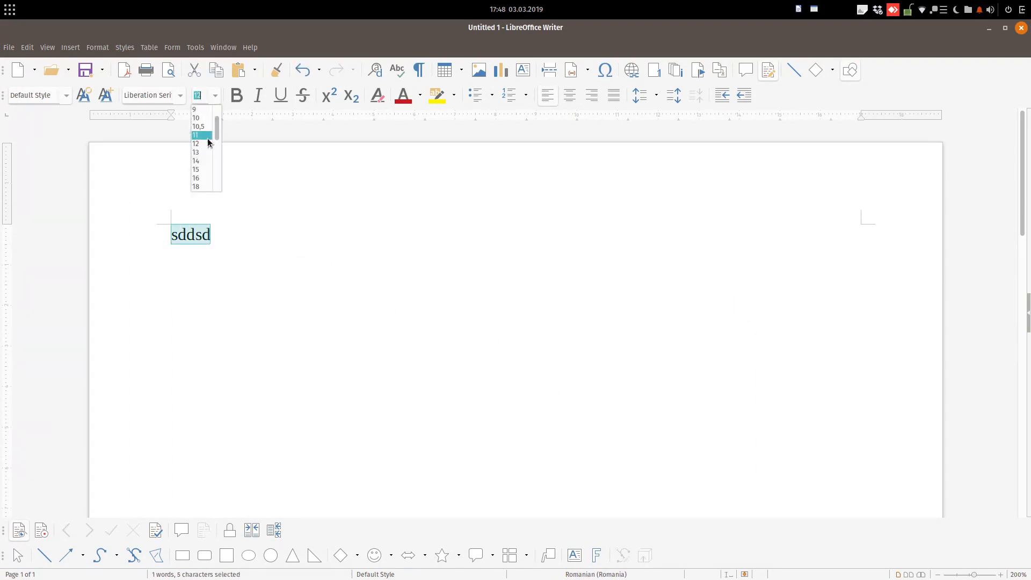
{"action": "left_click", "coordinate": [195, 161]}
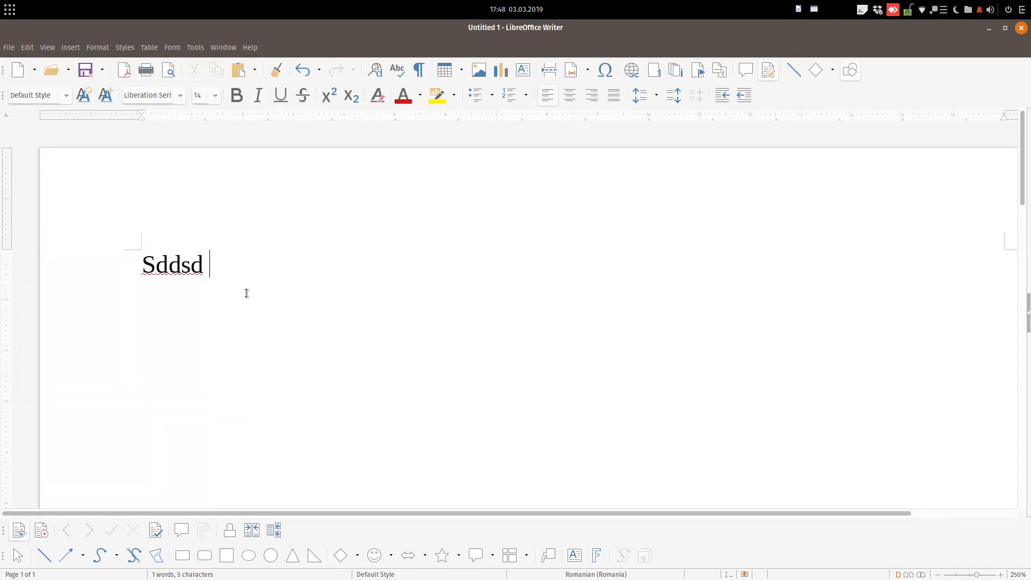
{"action": "type", "text": "dsd"}
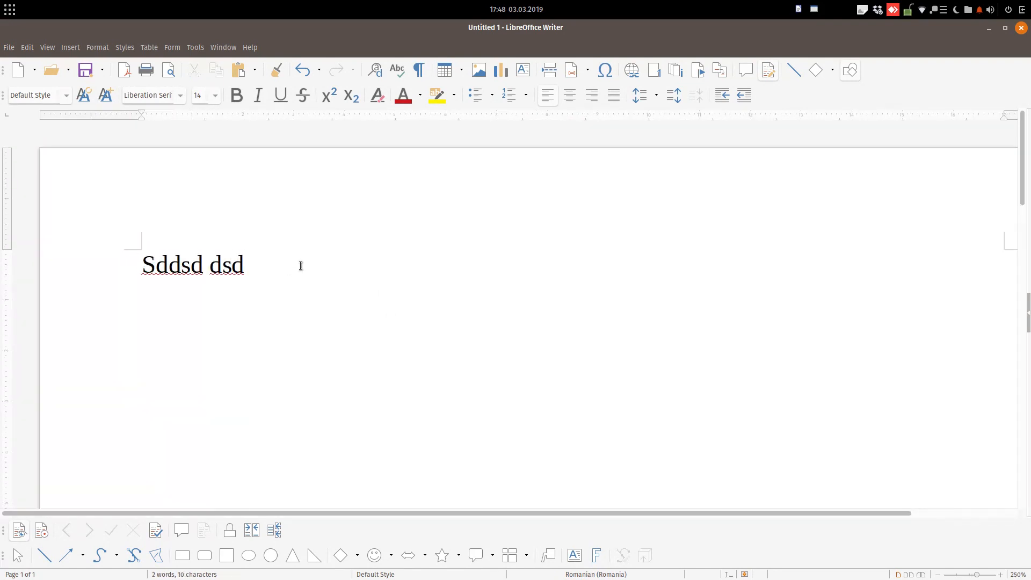
{"action": "left_click", "coordinate": [195, 46]}
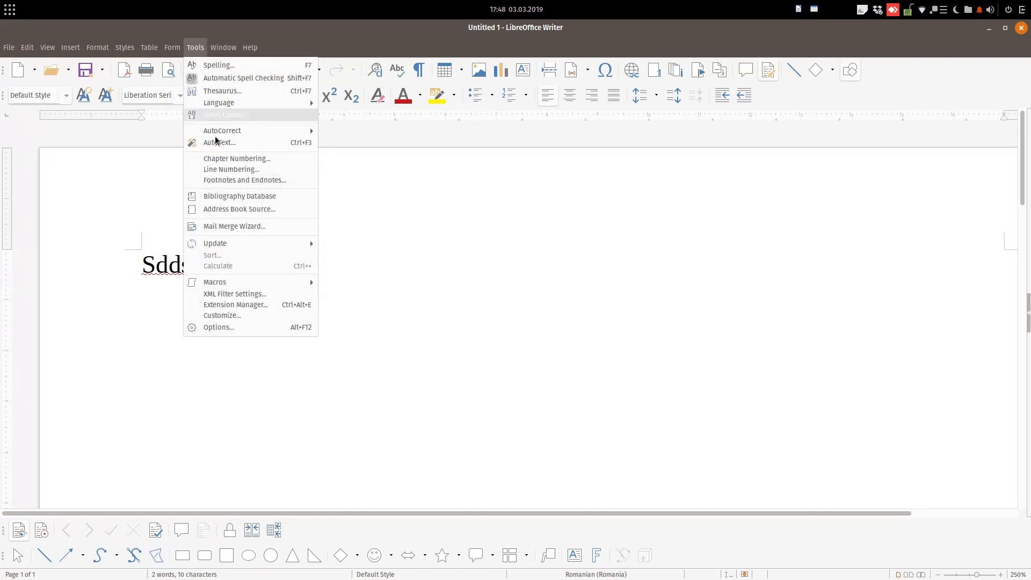
Set toolbar, sidebar and notebookbar icons to Small with the Sifr icon style and apply
{"action": "left_click", "coordinate": [218, 326]}
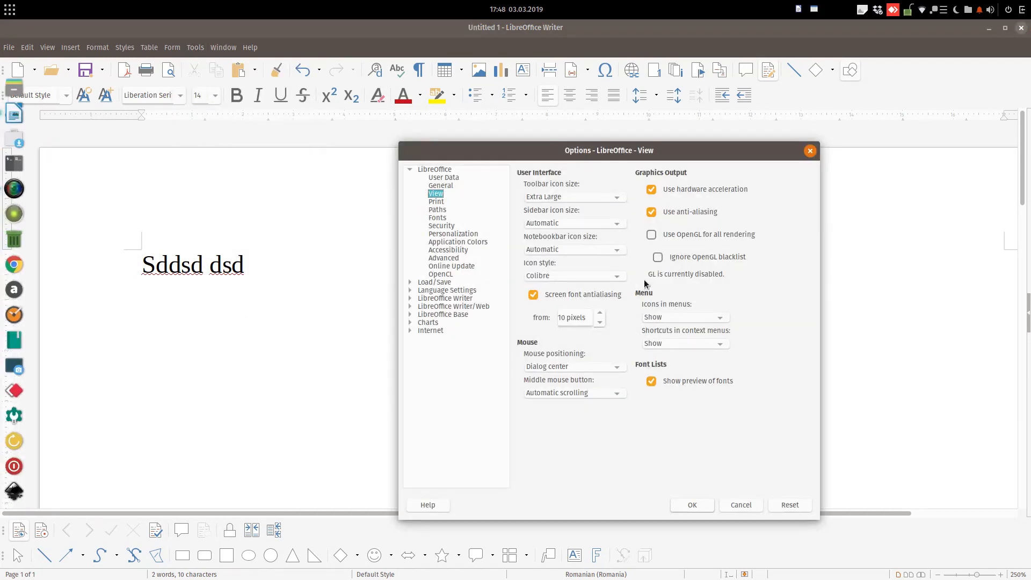
{"action": "mouse_move", "coordinate": [591, 204]}
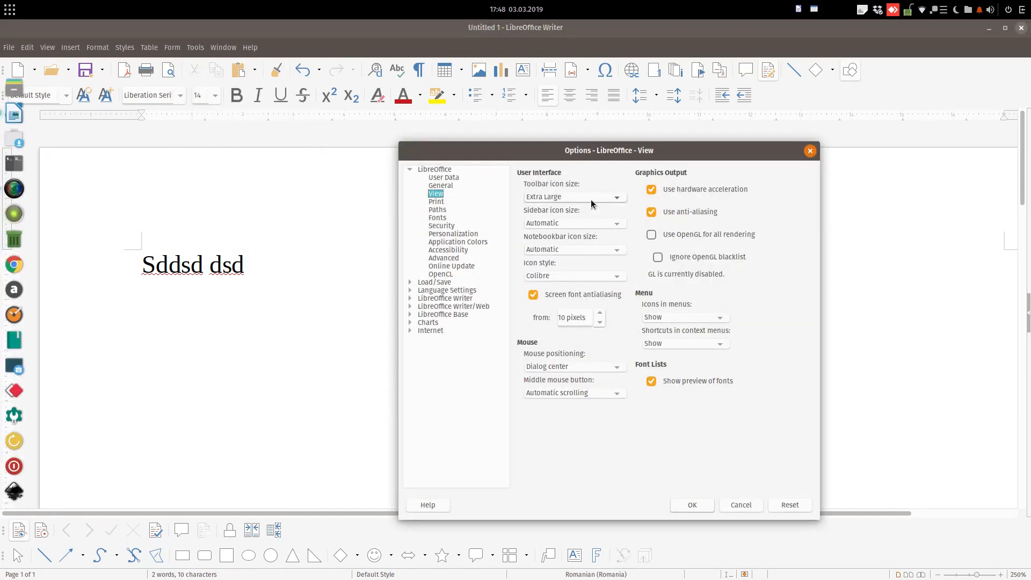
{"action": "left_click", "coordinate": [615, 197]}
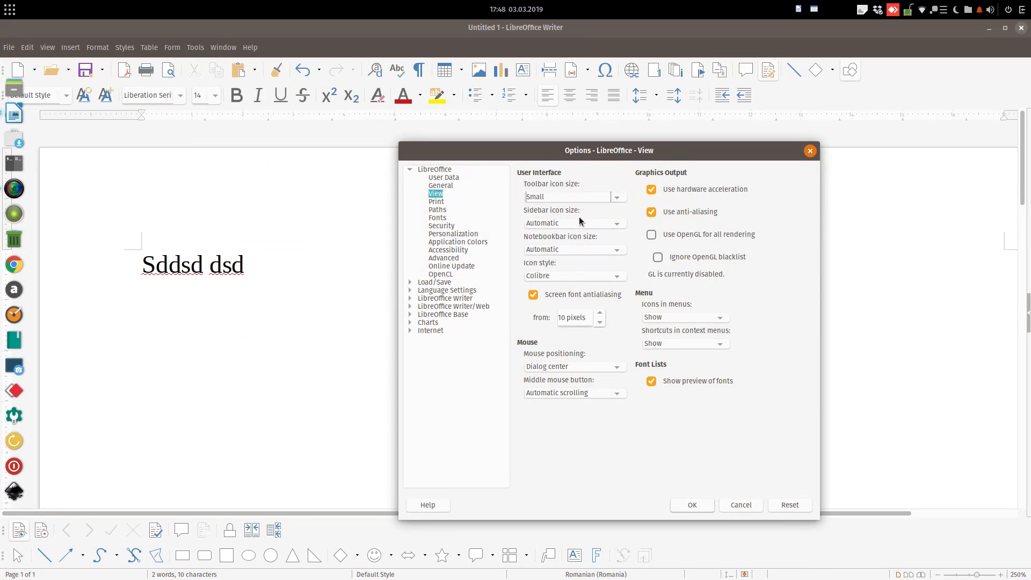
{"action": "left_click", "coordinate": [615, 248]}
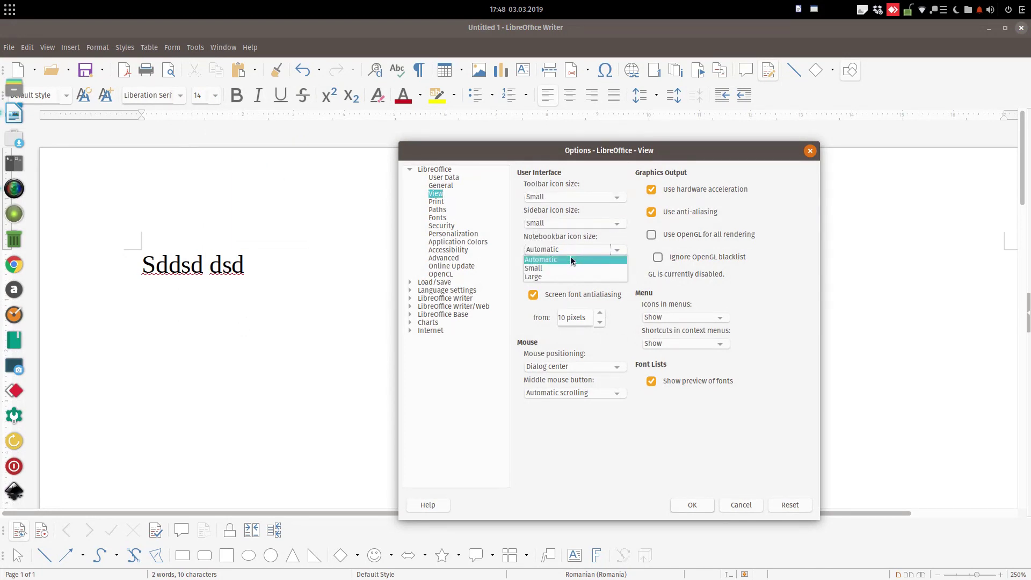
{"action": "left_click", "coordinate": [533, 268]}
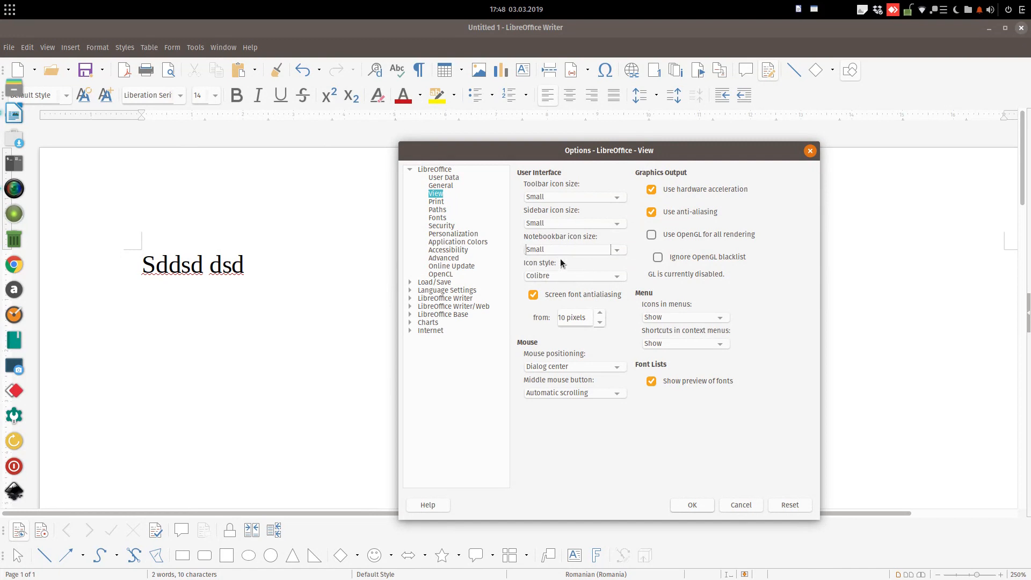
{"action": "left_click", "coordinate": [614, 276]}
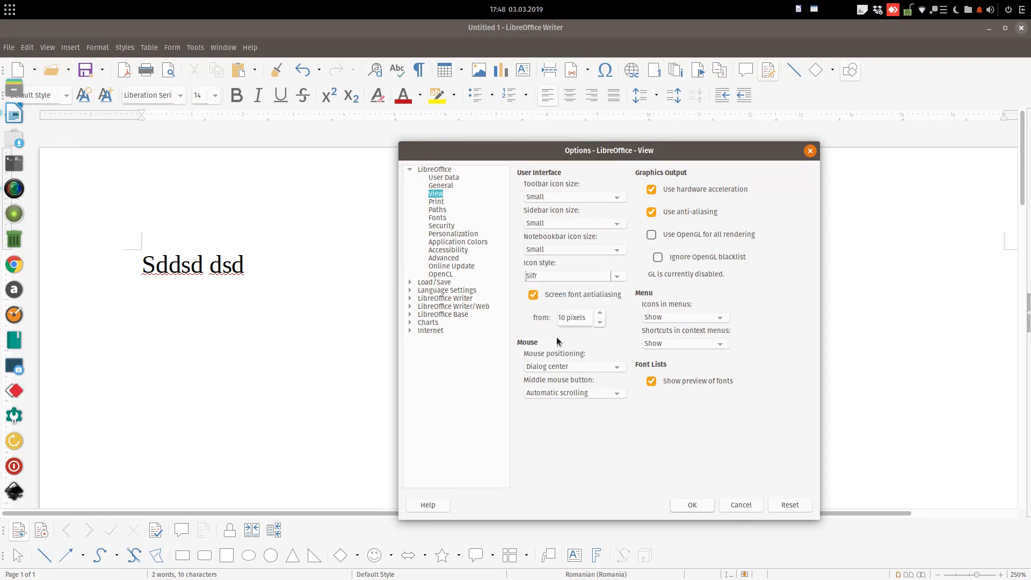
{"action": "left_click", "coordinate": [691, 505]}
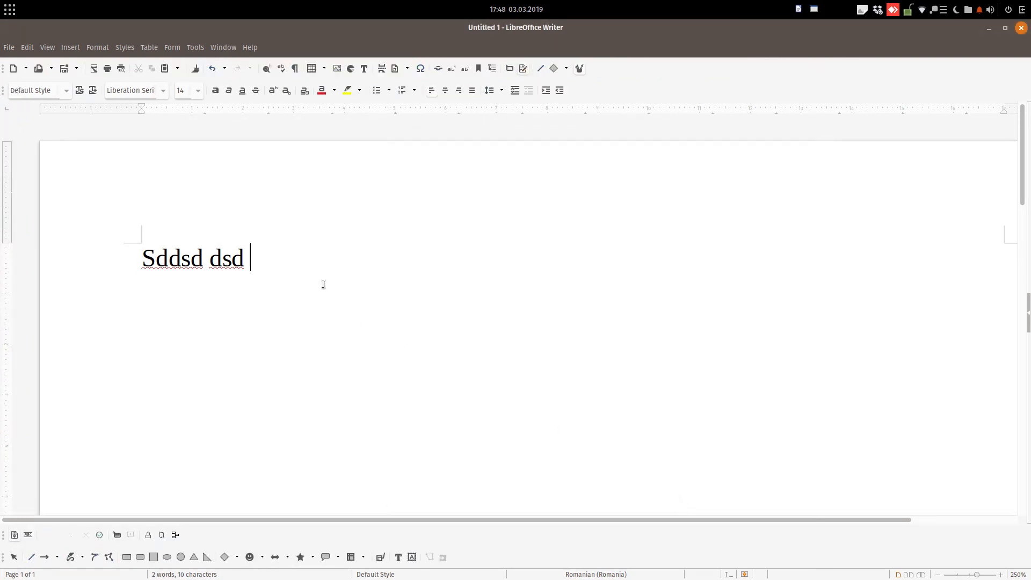